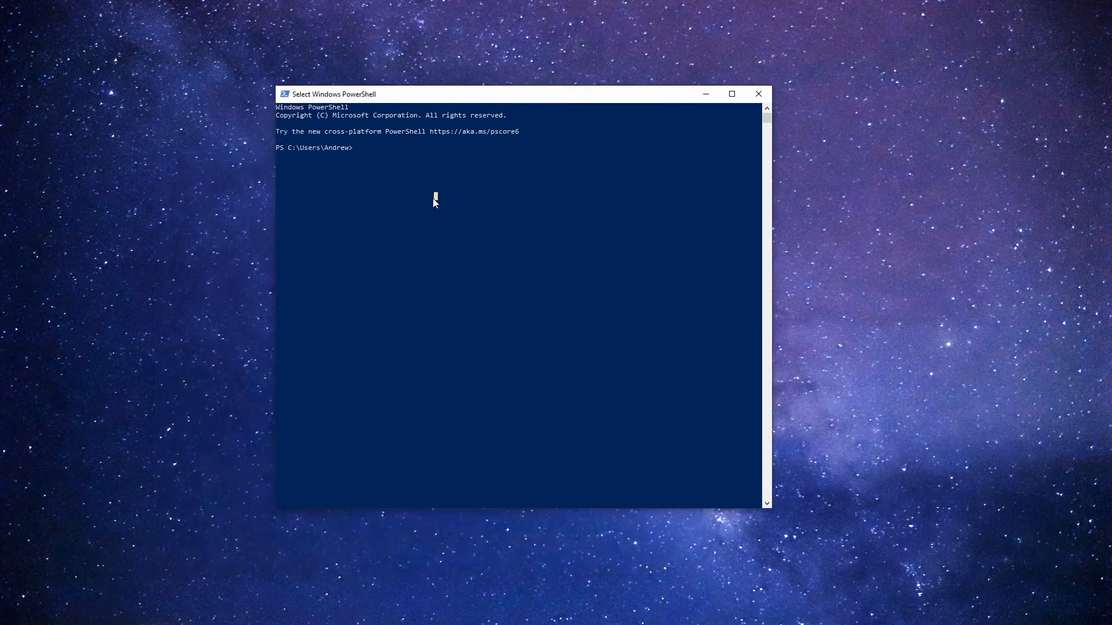
text(dir)
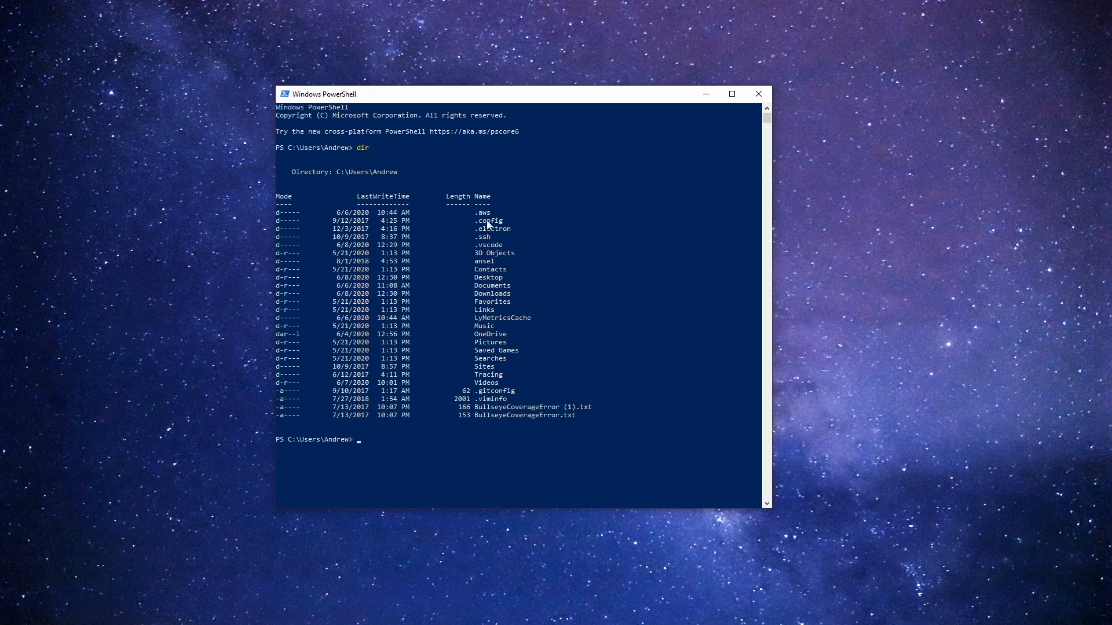
mouse_move(428, 256)
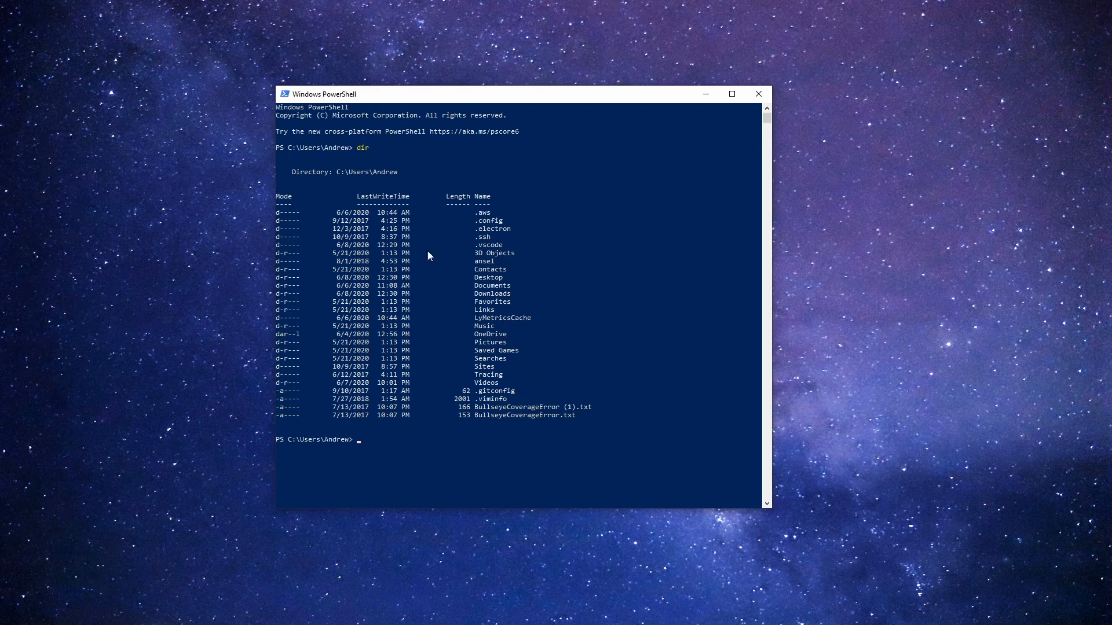
mouse_move(403, 286)
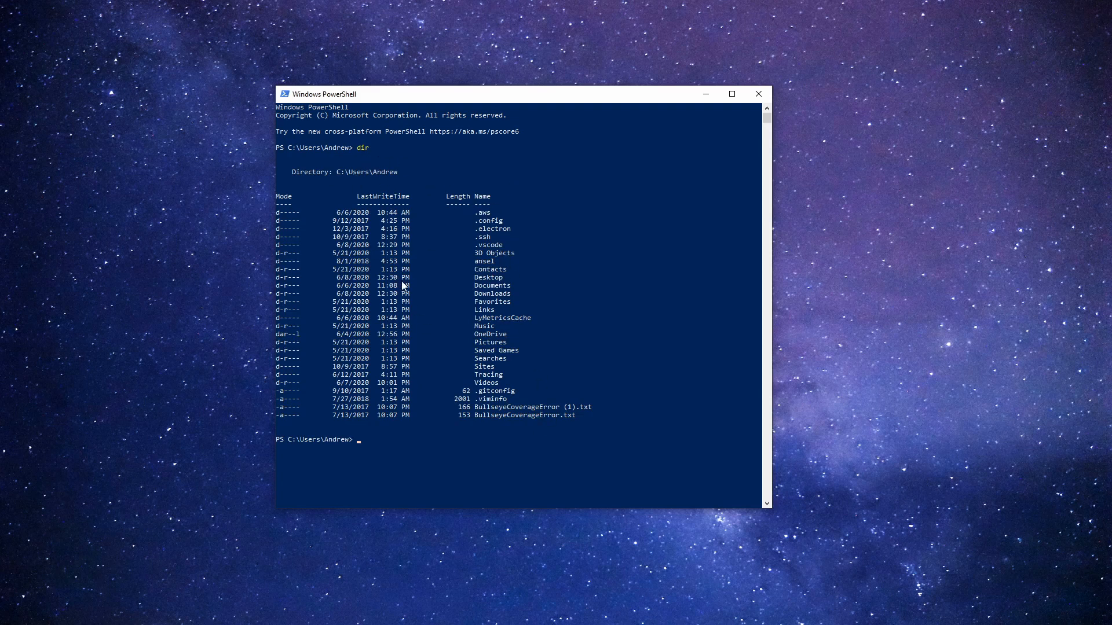